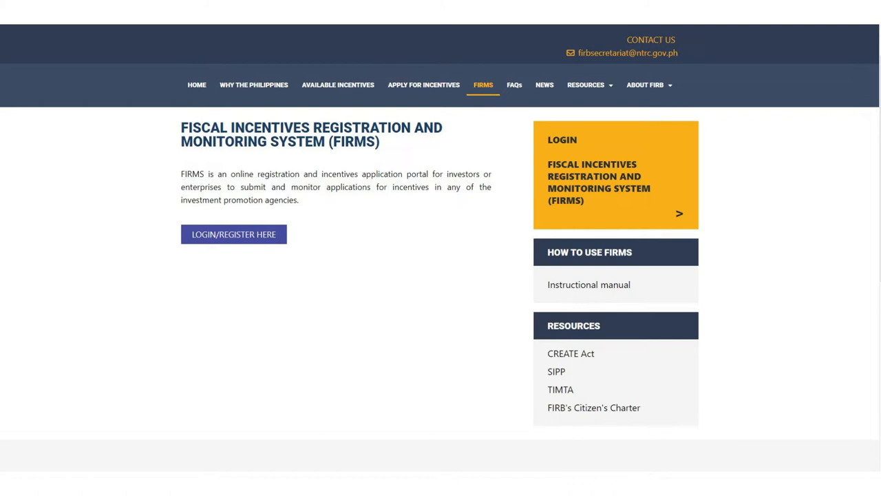
# Step: Follow LOGIN/REGISTER HERE on the FIRB site to reach the FIRMS login portal
pyautogui.click(234, 234)
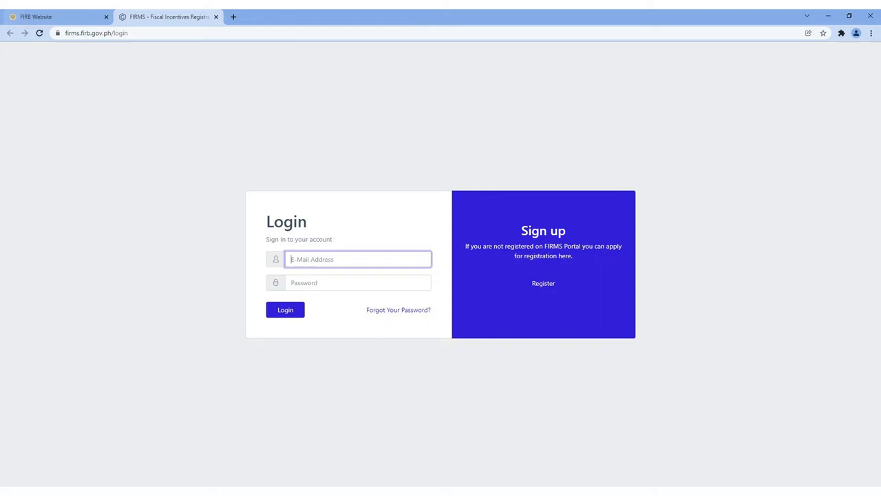
# Step: Sign in as admin and list the For Approval submissions
pyautogui.click(285, 308)
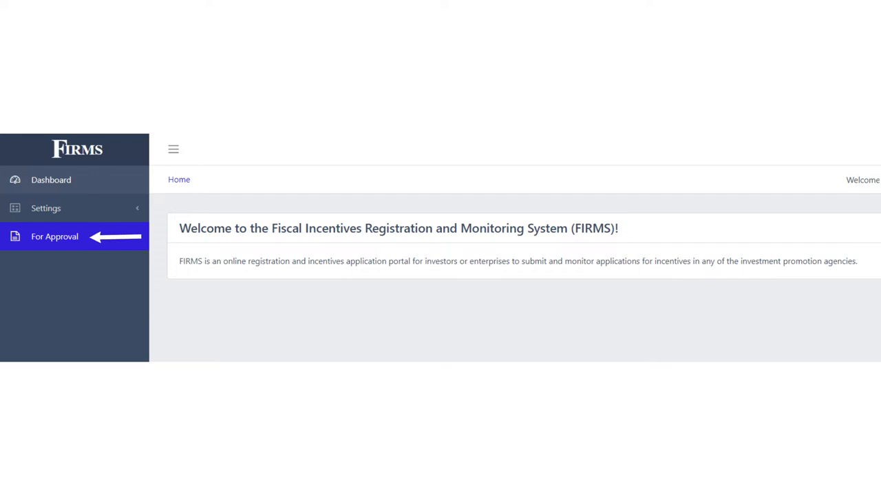
pyautogui.click(55, 237)
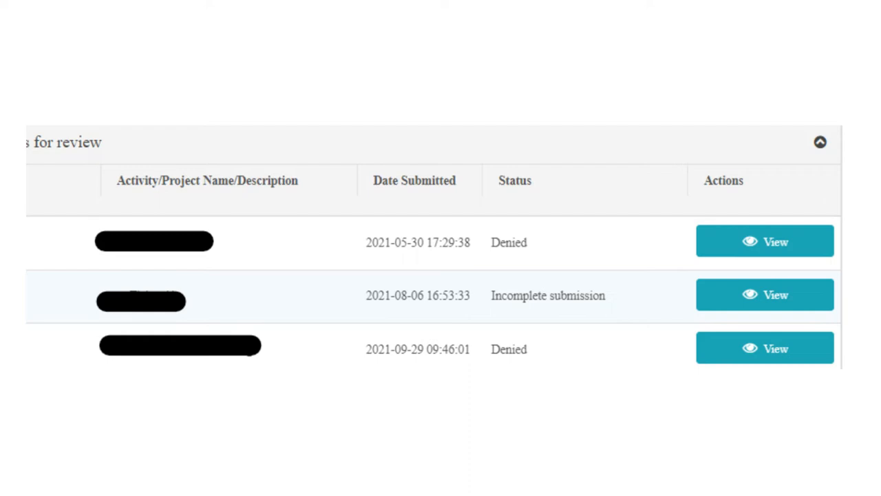
# Step: View the submitted application's Review of Application page
pyautogui.click(764, 241)
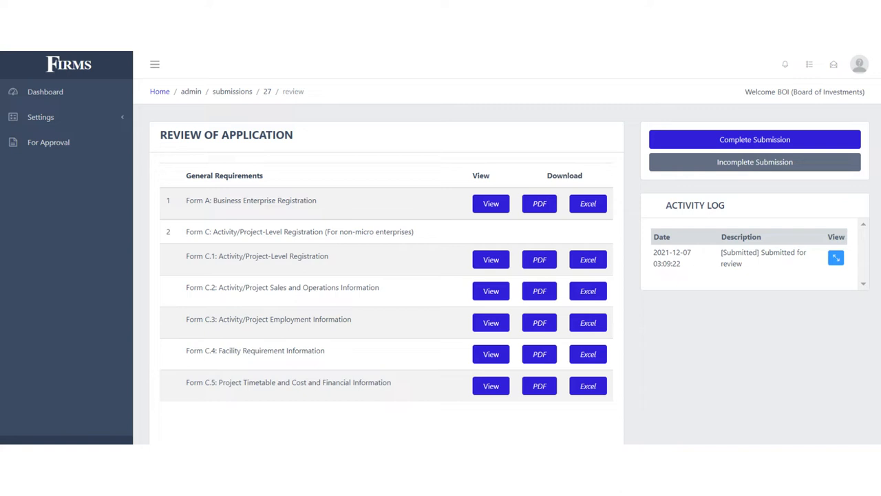
# Step: Mark the application as a Complete Submission
pyautogui.click(754, 139)
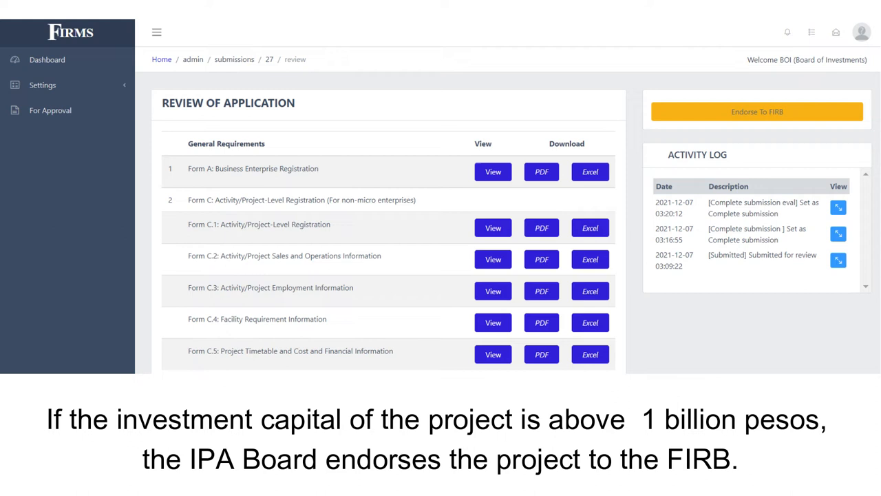
# Step: Endorse the complete application to the FIRB
pyautogui.click(756, 112)
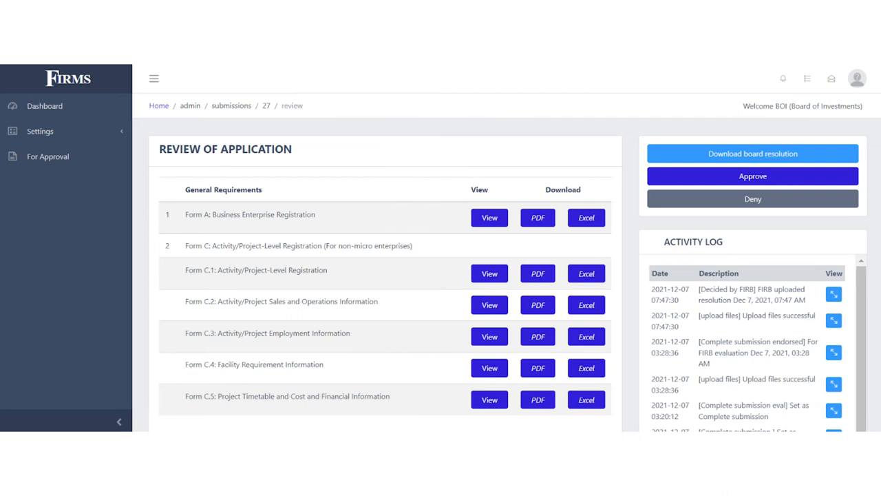
# Step: Approve the application with the FIRB resolution attached and view the Certificate of Registration
pyautogui.click(751, 176)
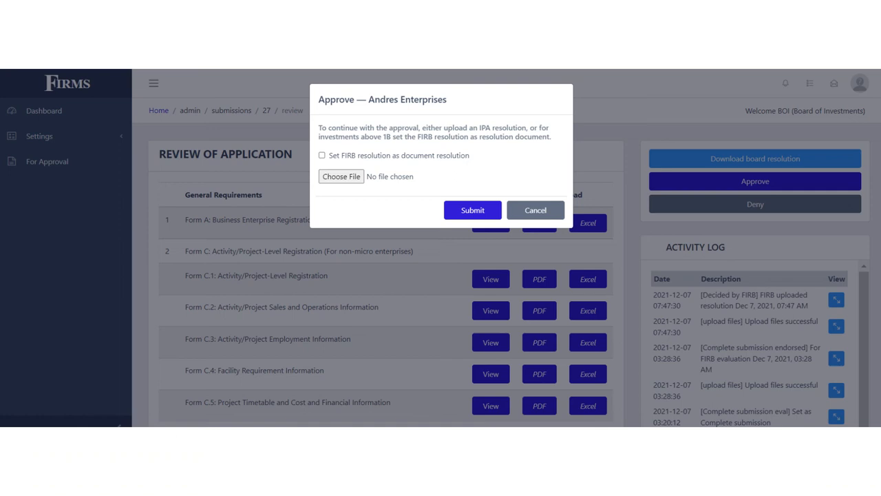
pyautogui.click(472, 209)
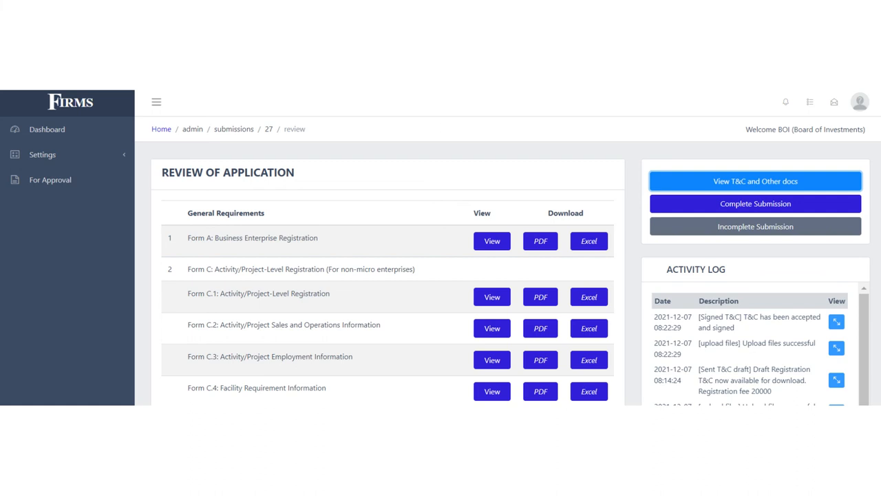
pyautogui.click(754, 182)
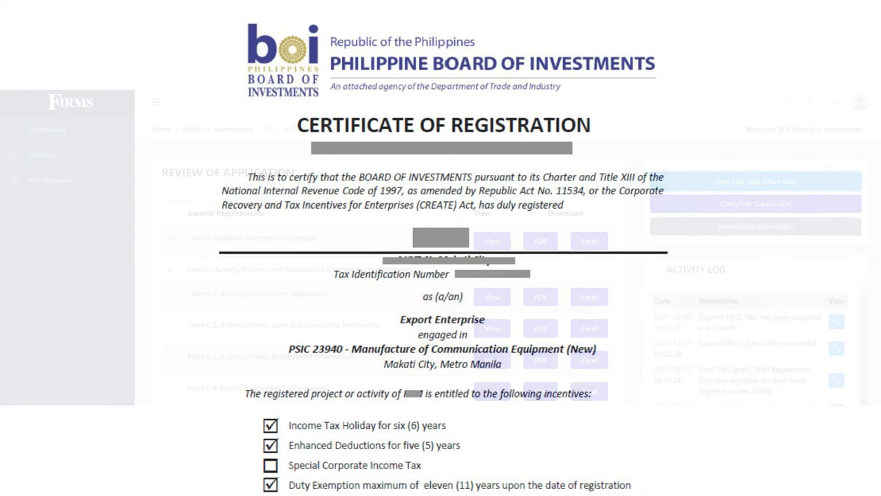